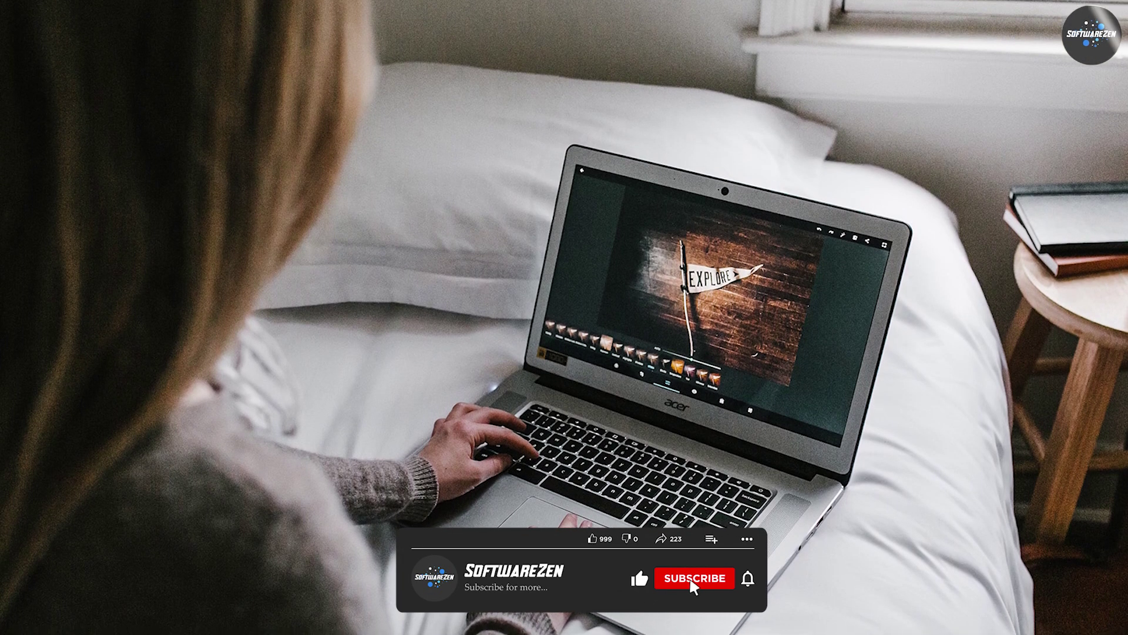
left_click(693, 577)
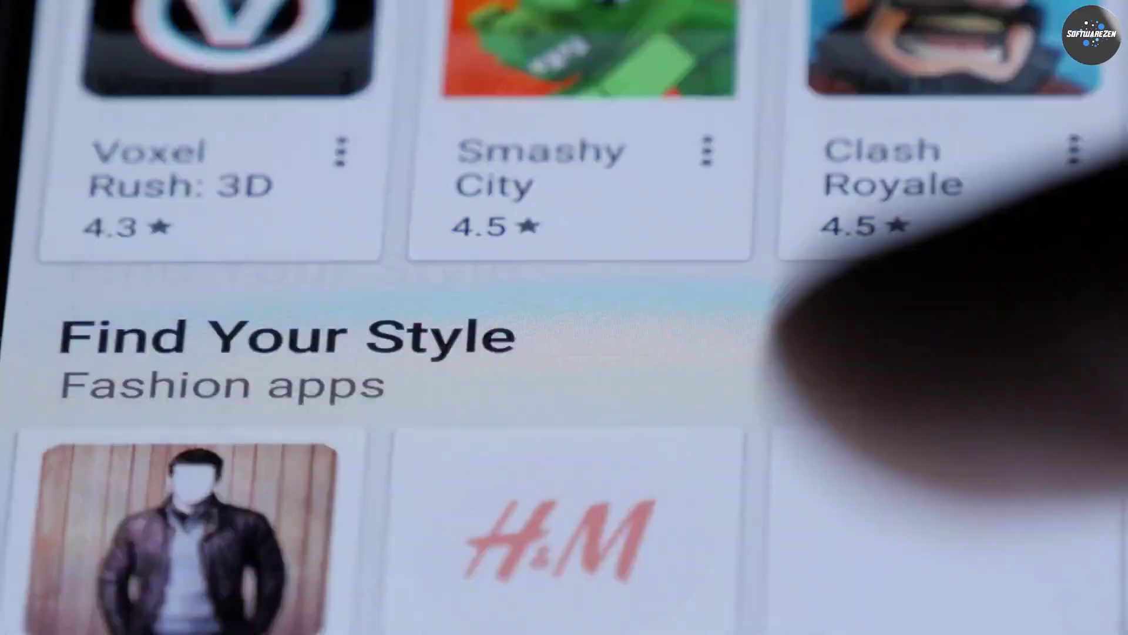
scroll("down", 3)
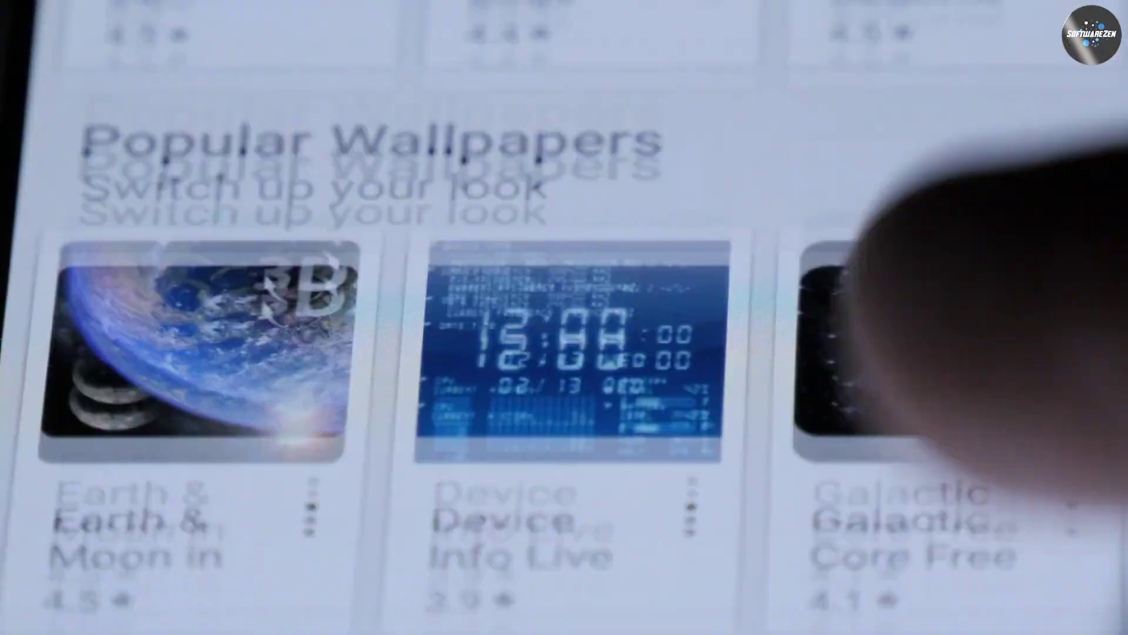